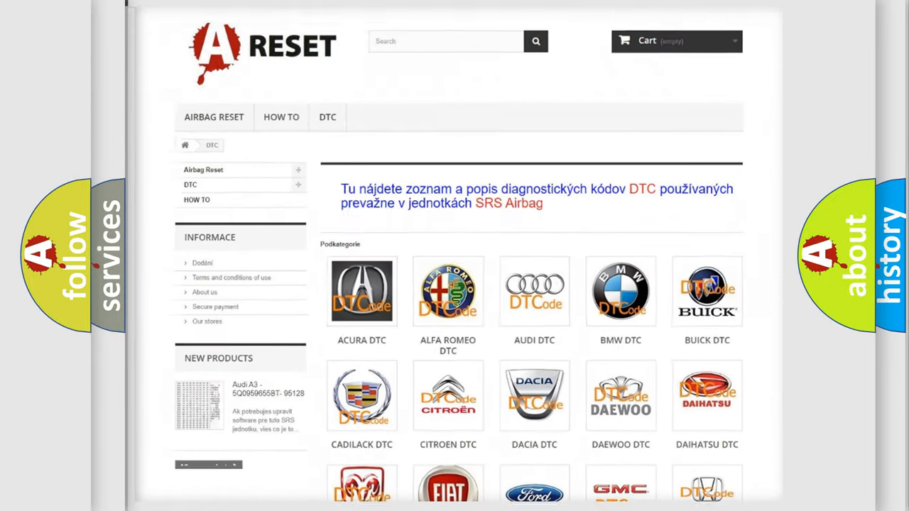
scroll("down", 3)
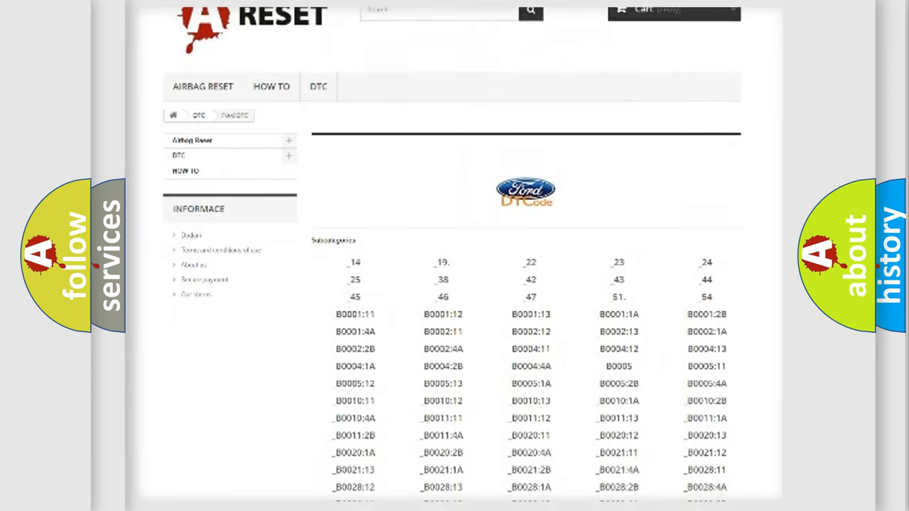
scroll("down", 3)
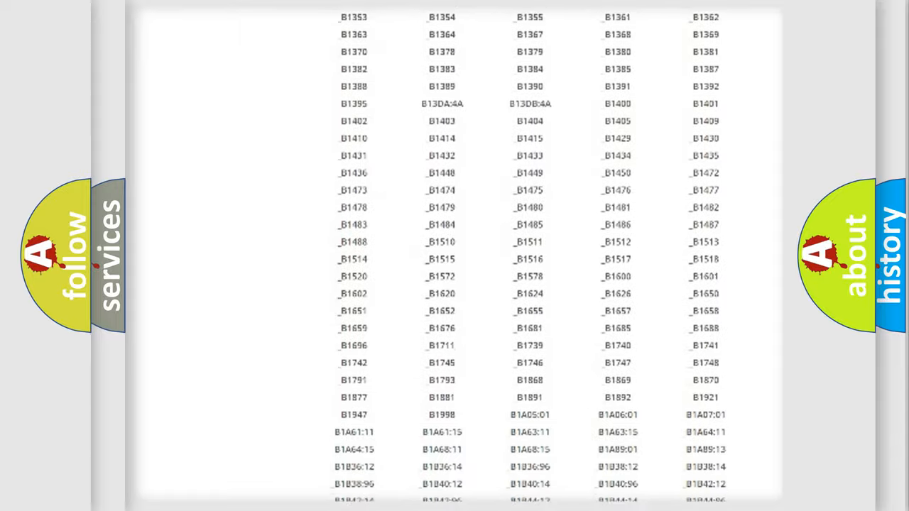